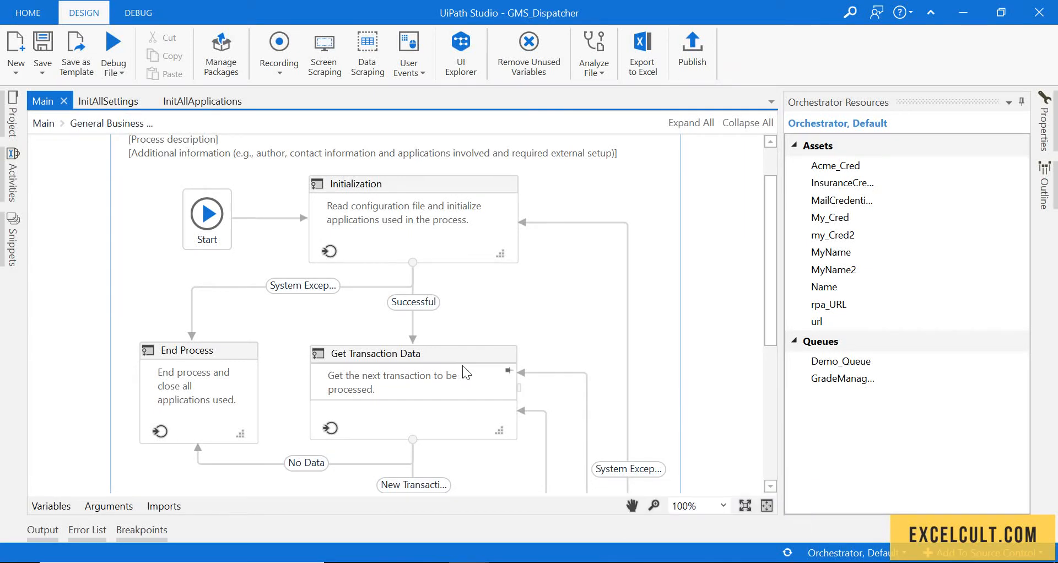
mouse_move(416, 363)
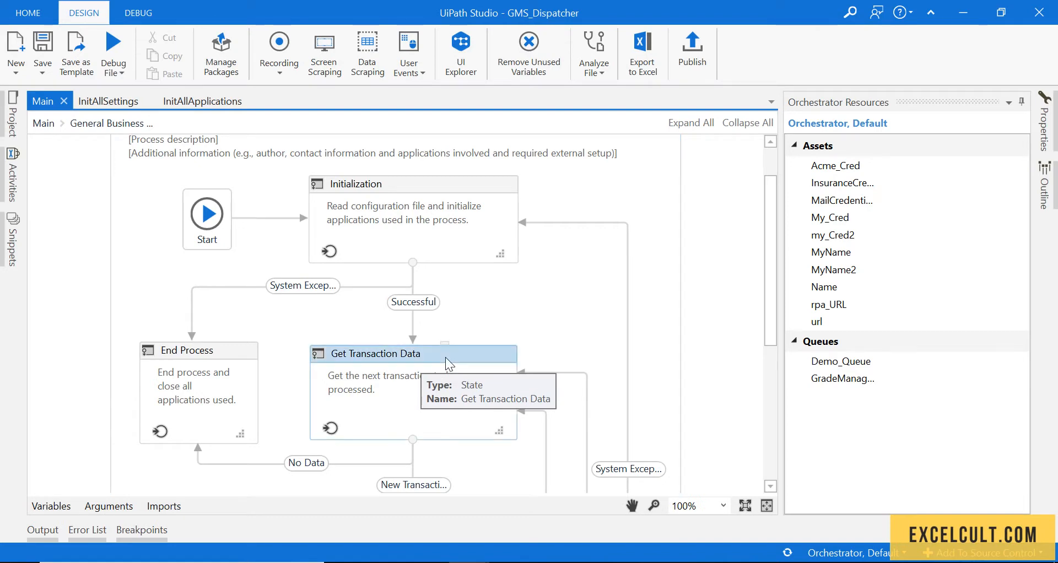
- Open the Get Transaction Data state of the Main flowchart
double_click(375, 354)
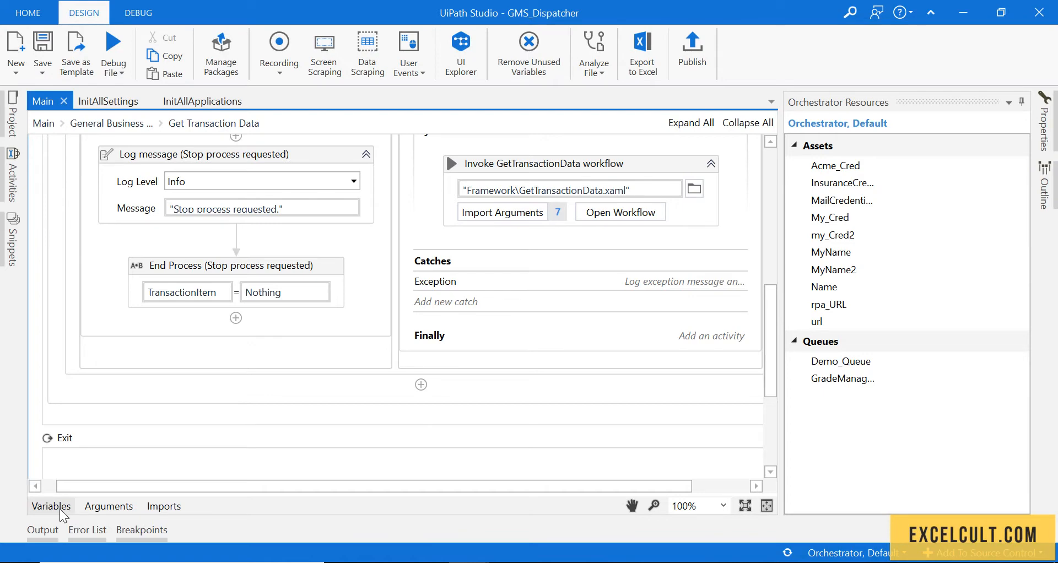
- Change the TransactionItem variable's type to DataRow via Browse for Types, searching 'data'
left_click(51, 506)
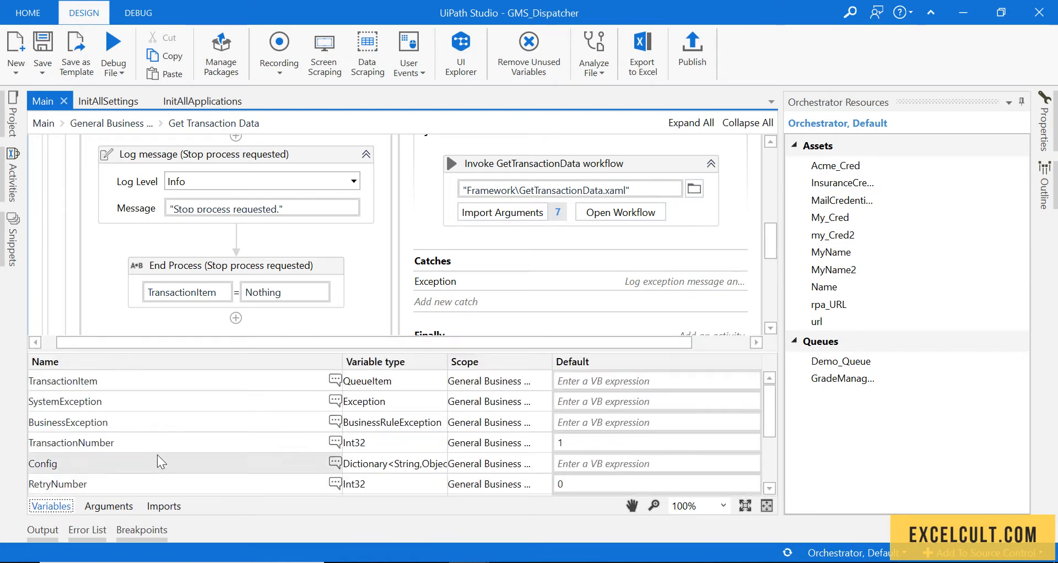
mouse_move(173, 429)
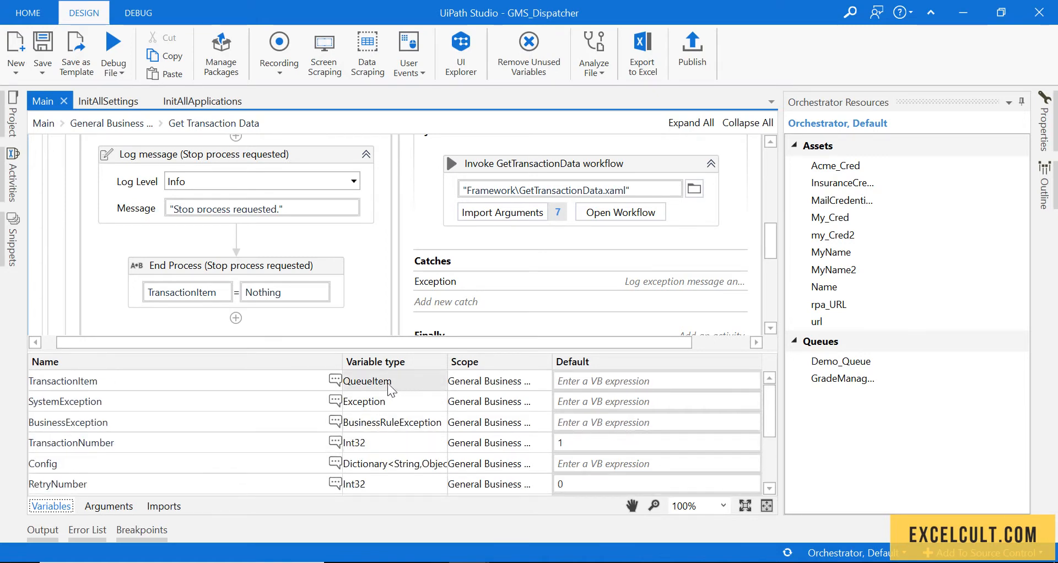
left_click(388, 381)
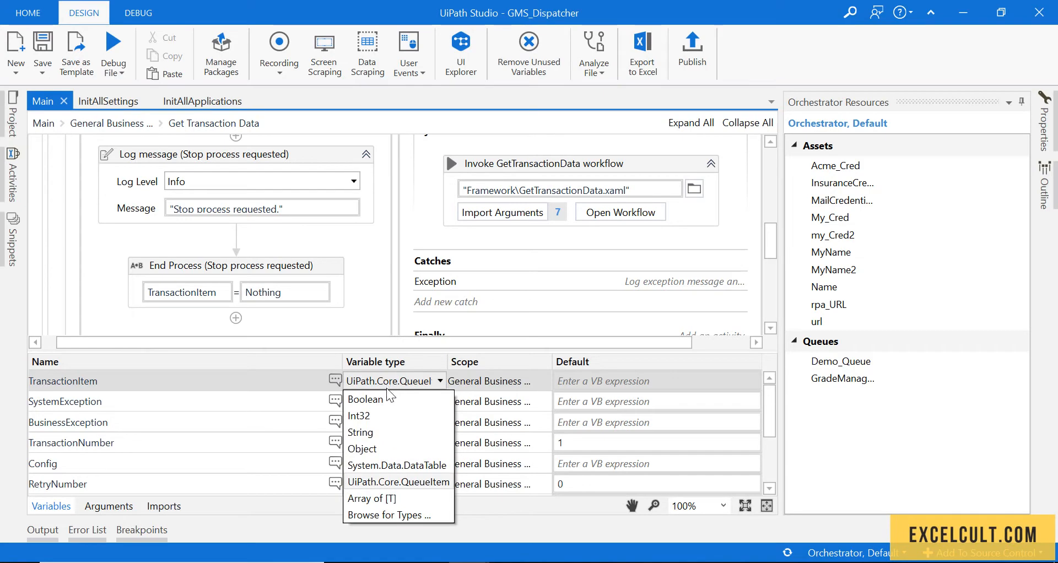
left_click(386, 514)
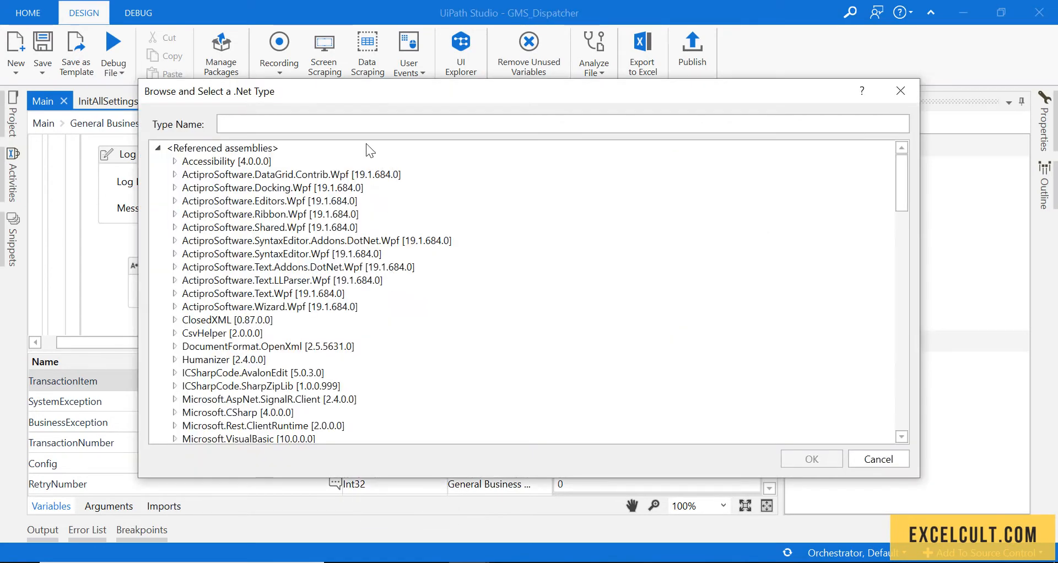
type("data")
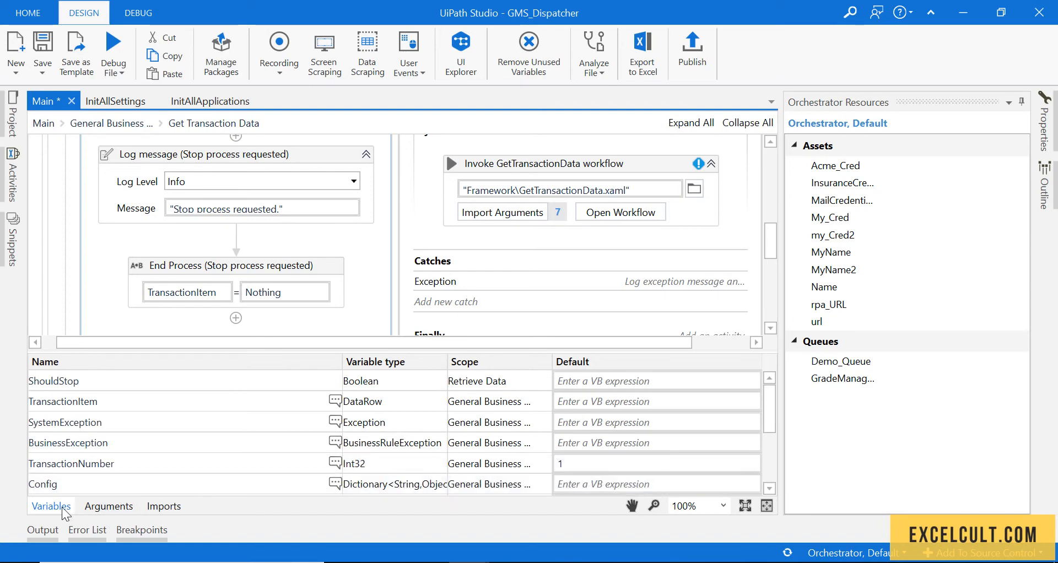
- Open the invoked GetTransactionData workflow and make out_TransactionItem a DataRow argument
left_click(51, 507)
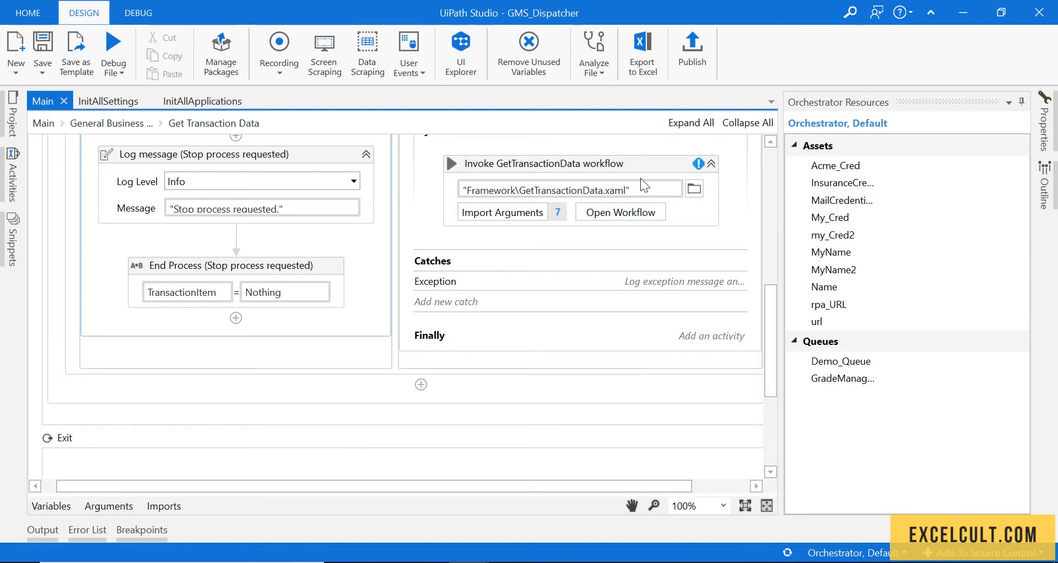
right_click(540, 163)
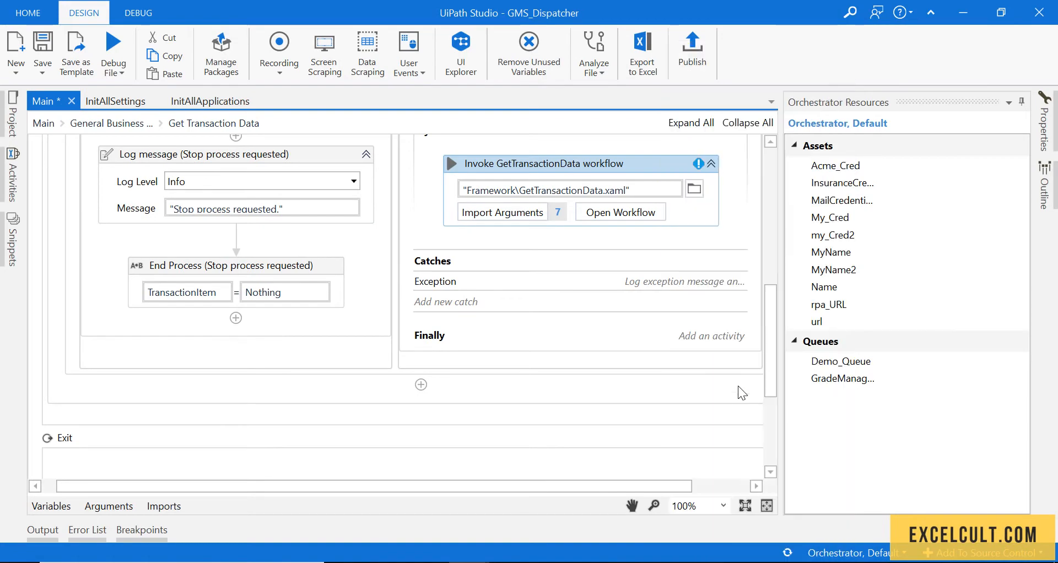
left_click(618, 211)
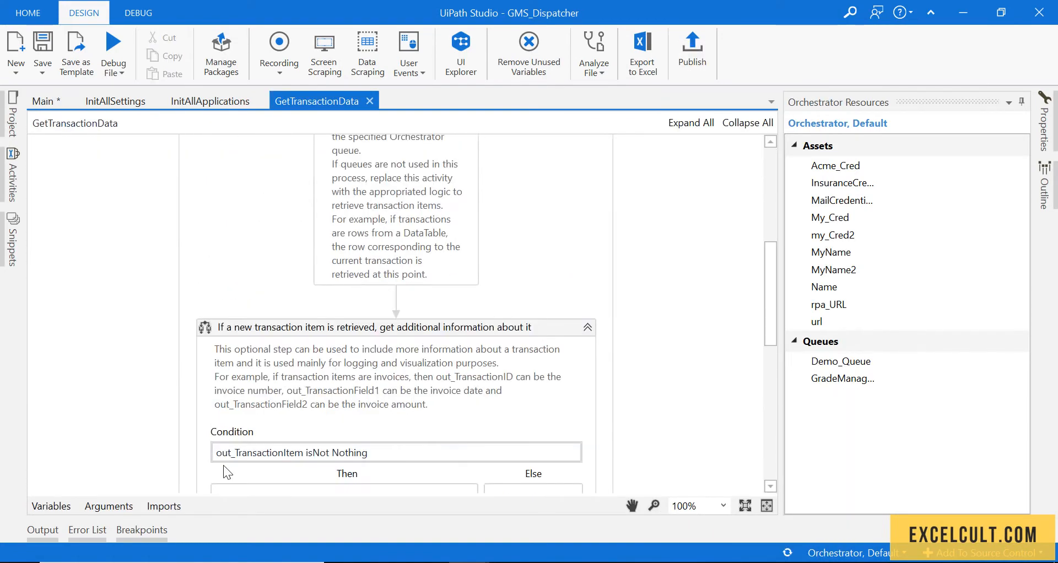
left_click(108, 506)
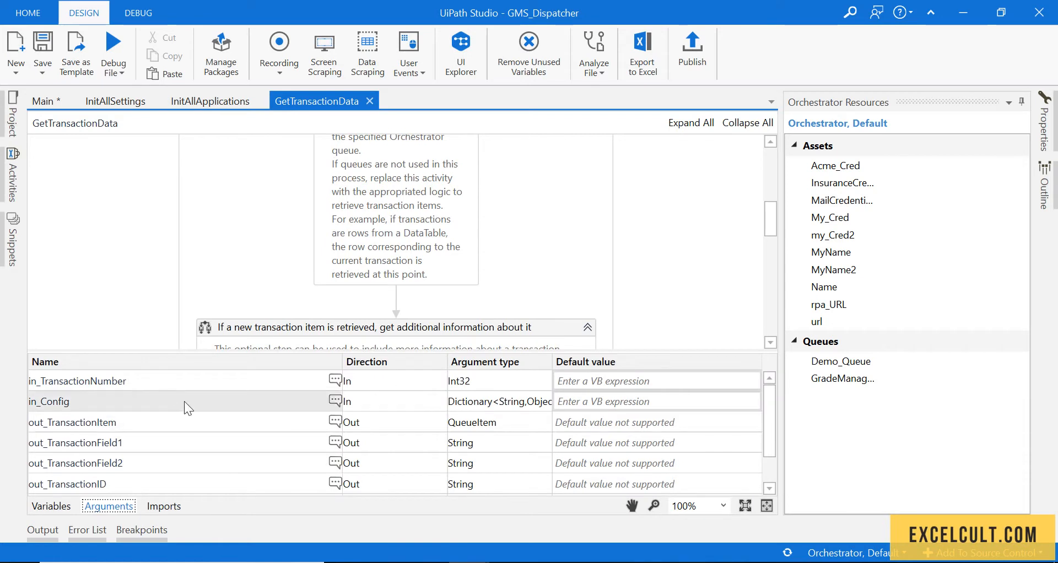
scroll("down", 3)
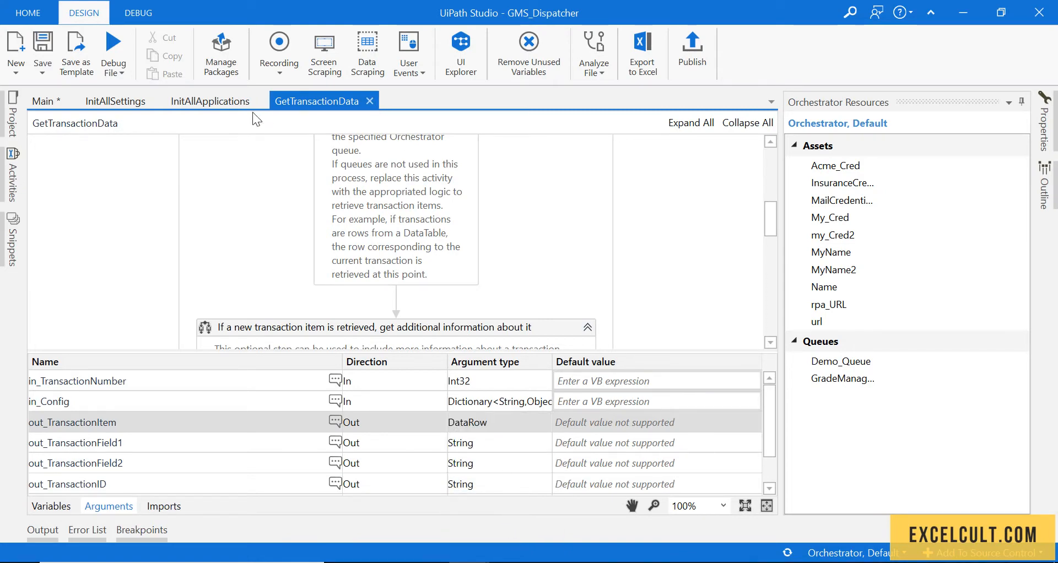
- In Main's Import Arguments, bind out_TransactionItem to the TransactionItem variable and confirm
left_click(42, 101)
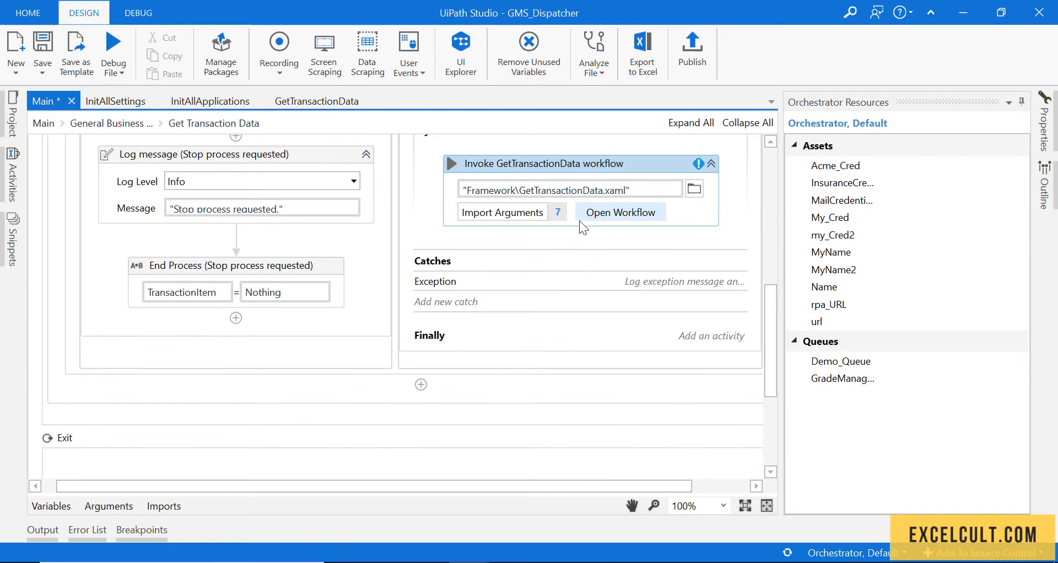
left_click(503, 213)
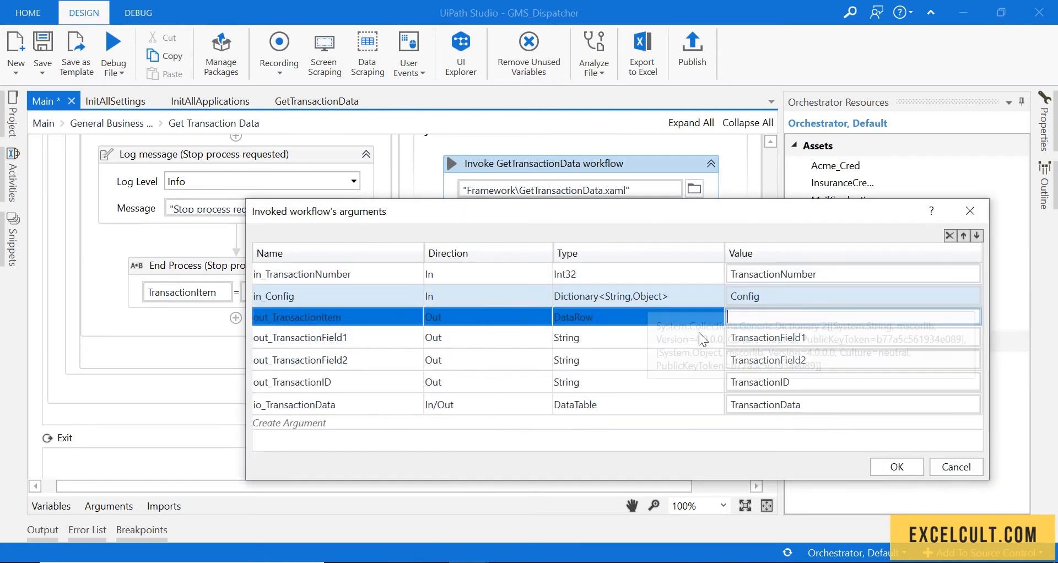
type("t")
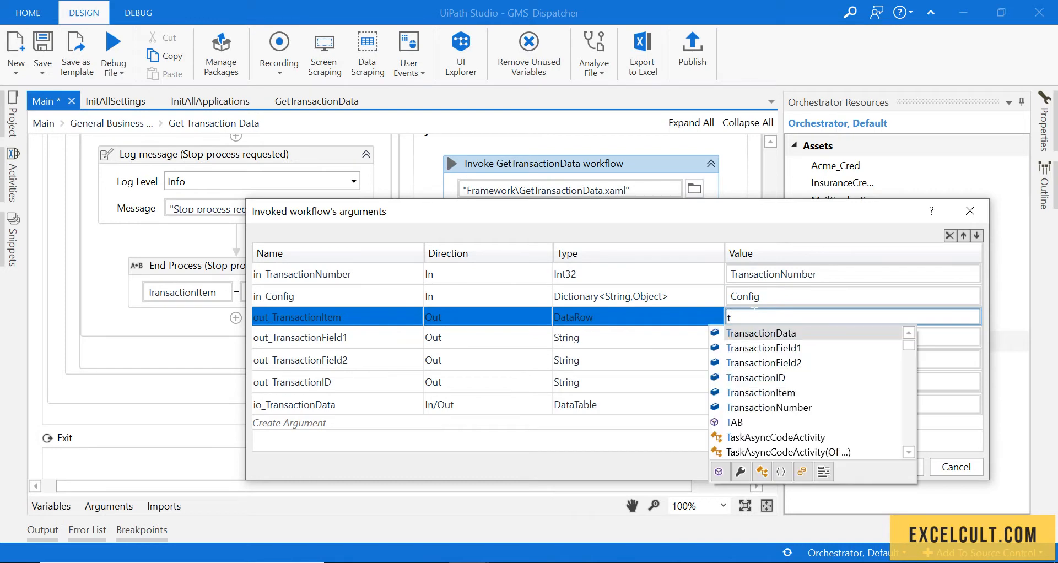
left_click(762, 393)
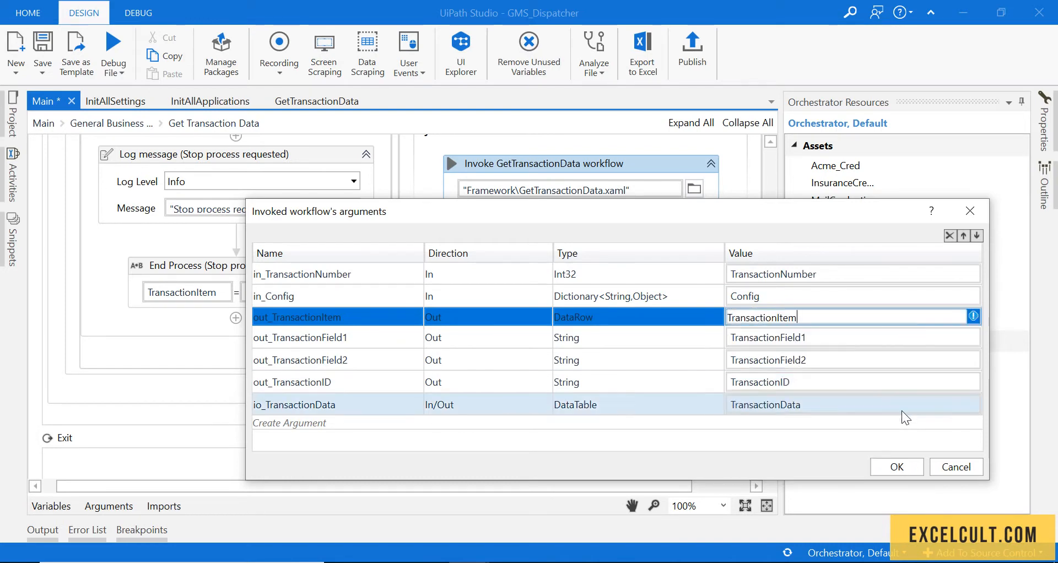
left_click(896, 466)
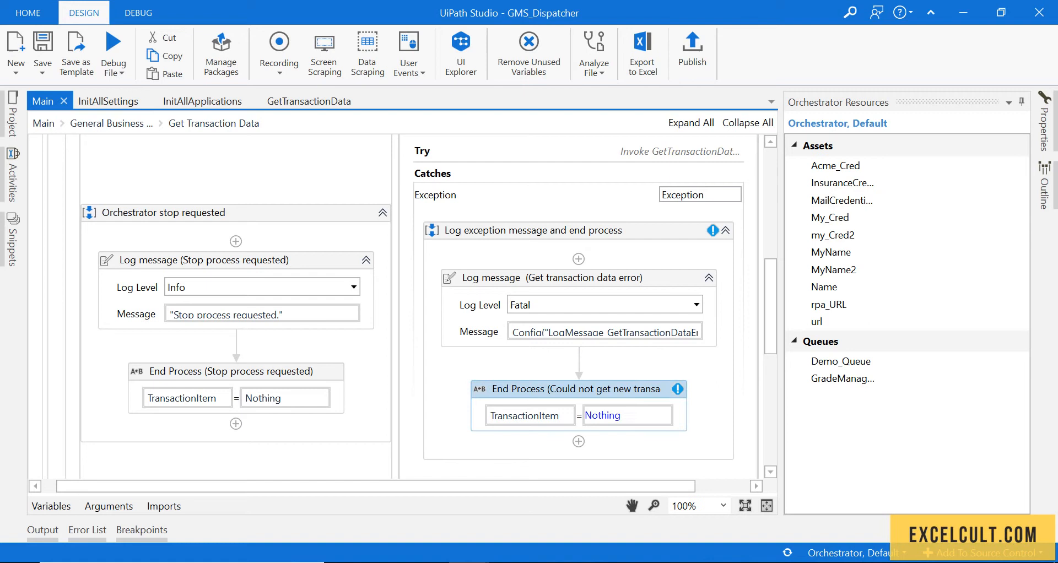
- Re-enter Nothing as the TransactionItem value in the Catches End Process activity
left_click(603, 415)
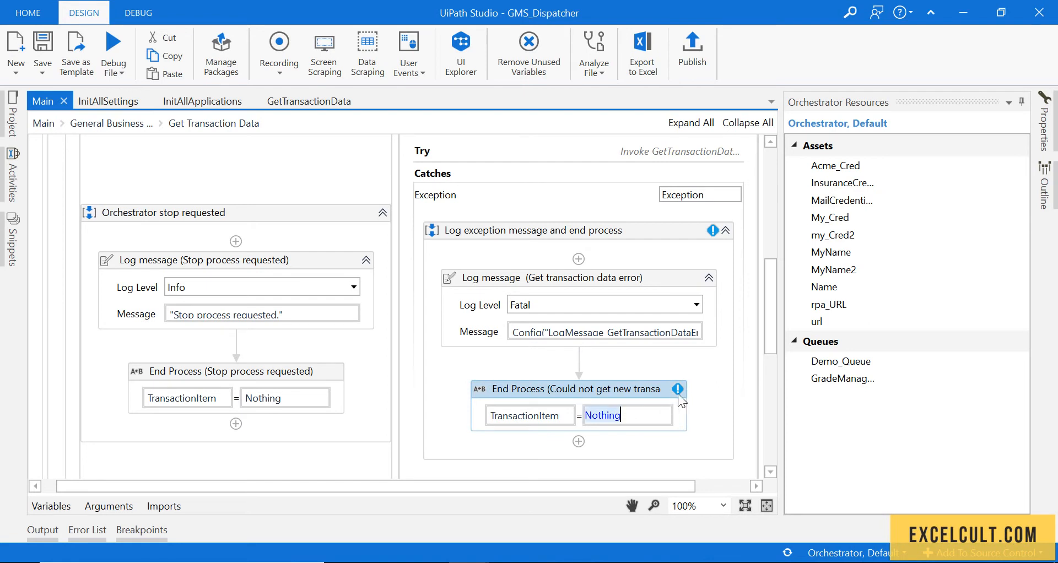
key("Delete")
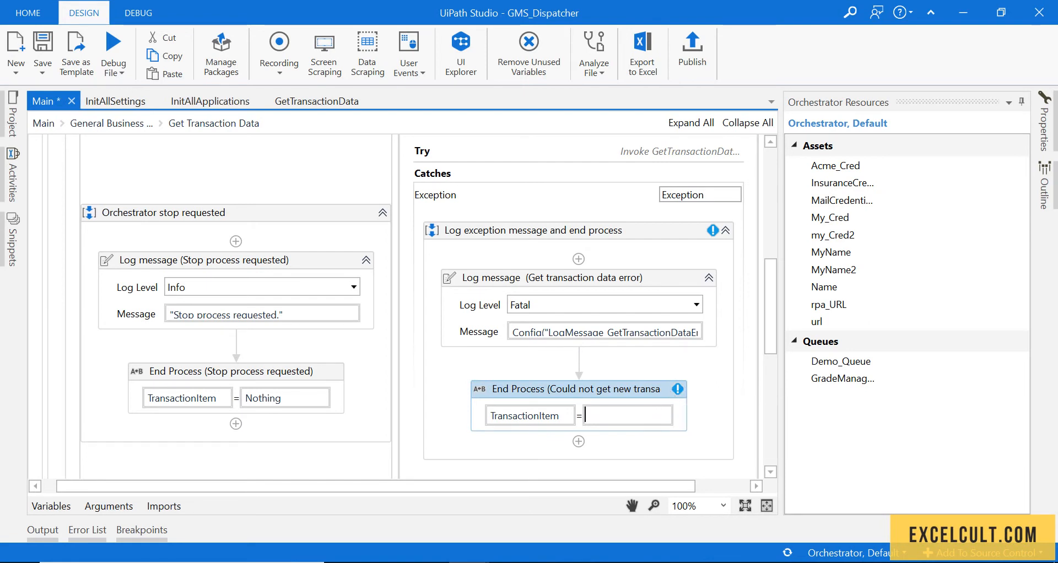
type("Nothing")
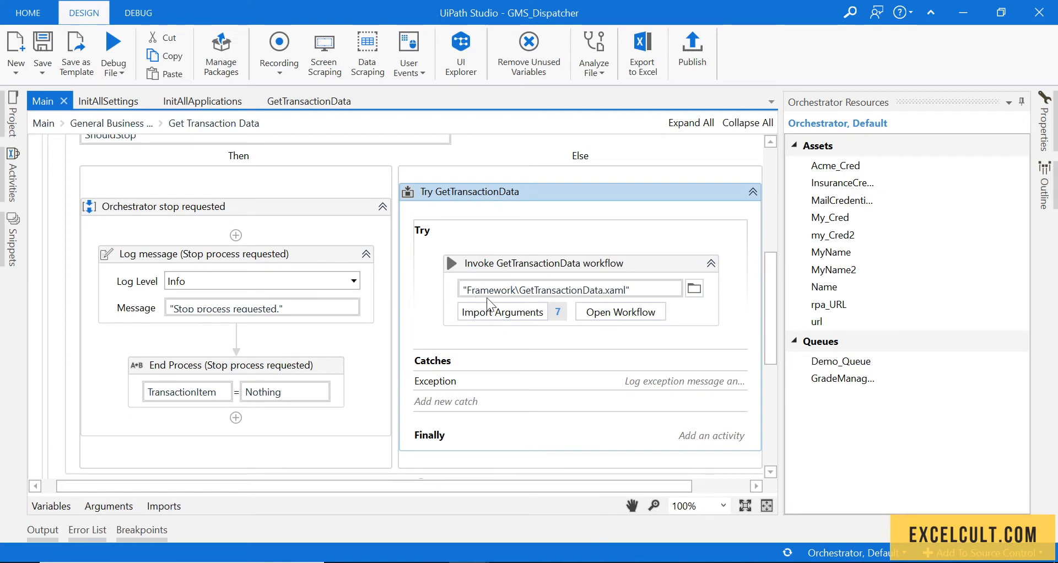
mouse_move(531, 299)
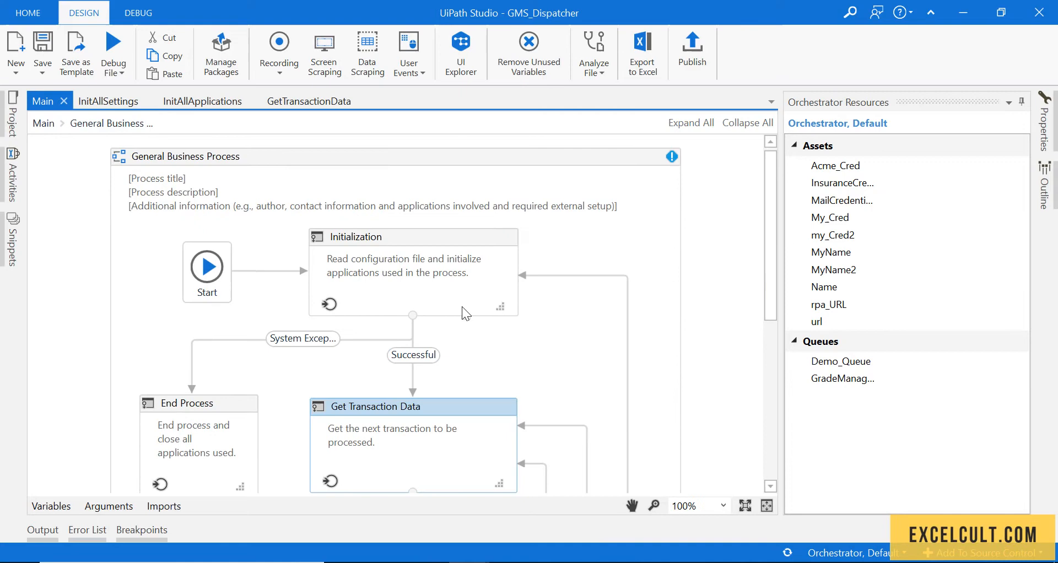
scroll("down", 3)
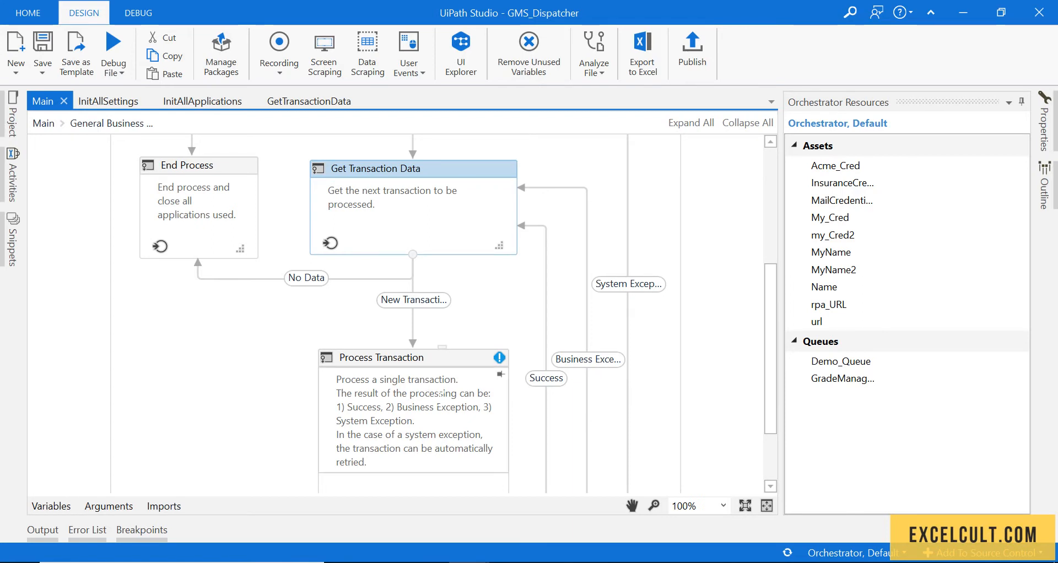
mouse_move(570, 364)
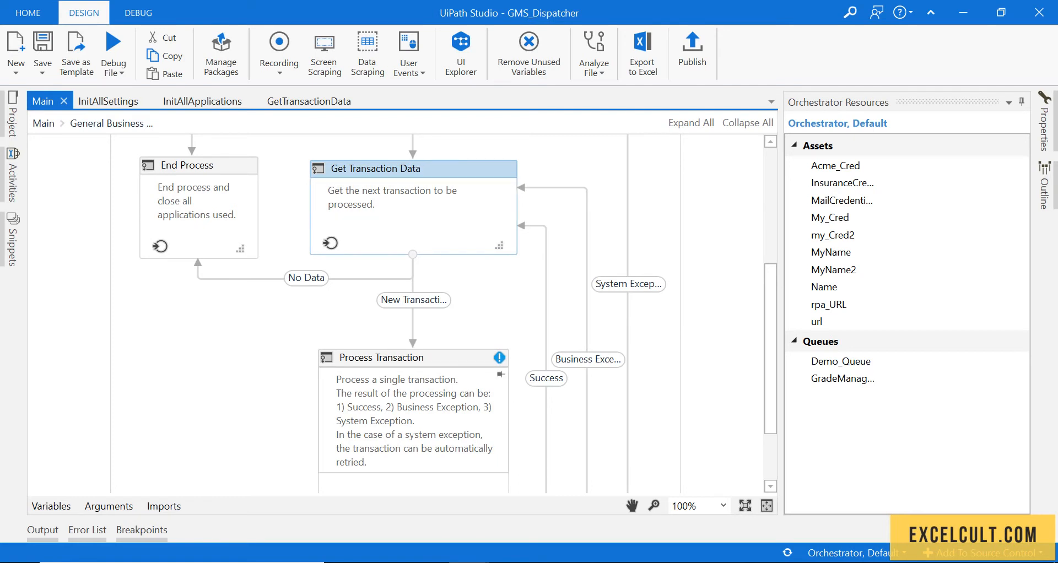
mouse_move(574, 361)
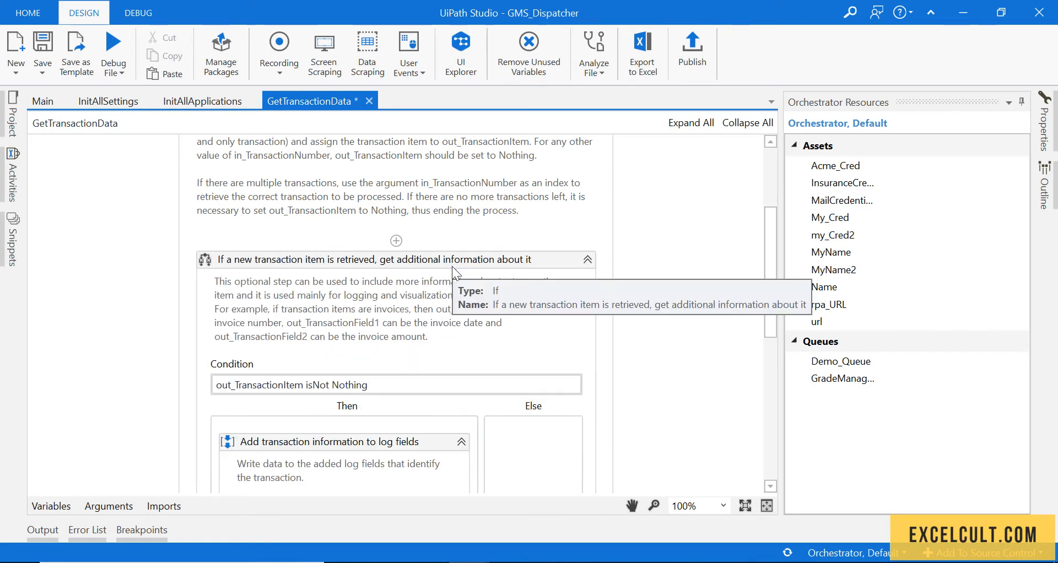
- Extend the If condition to in_TransactionNumber<=io_TransactionData.Rows.Count
scroll("down", 3)
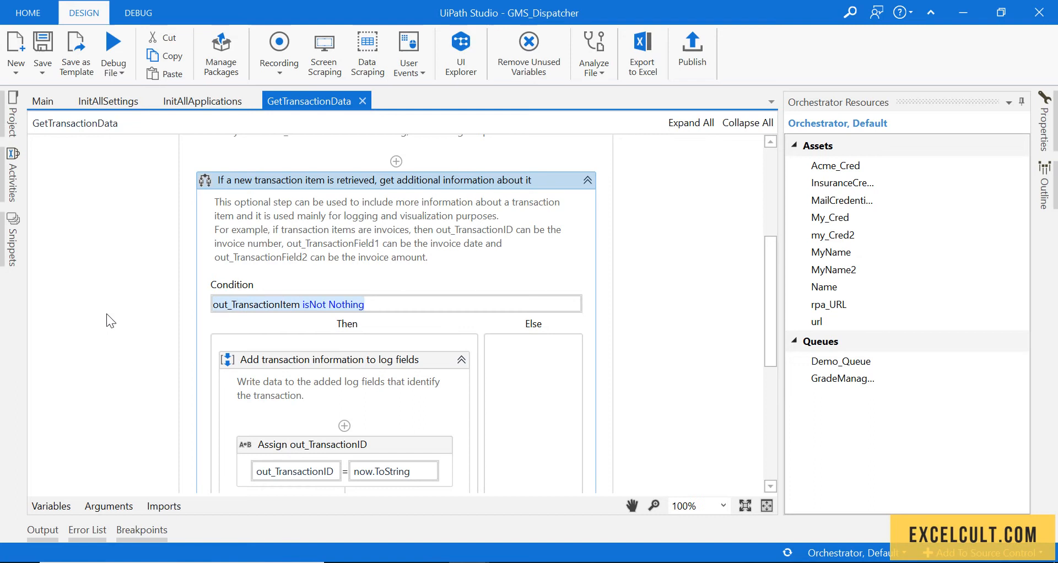
type("ou")
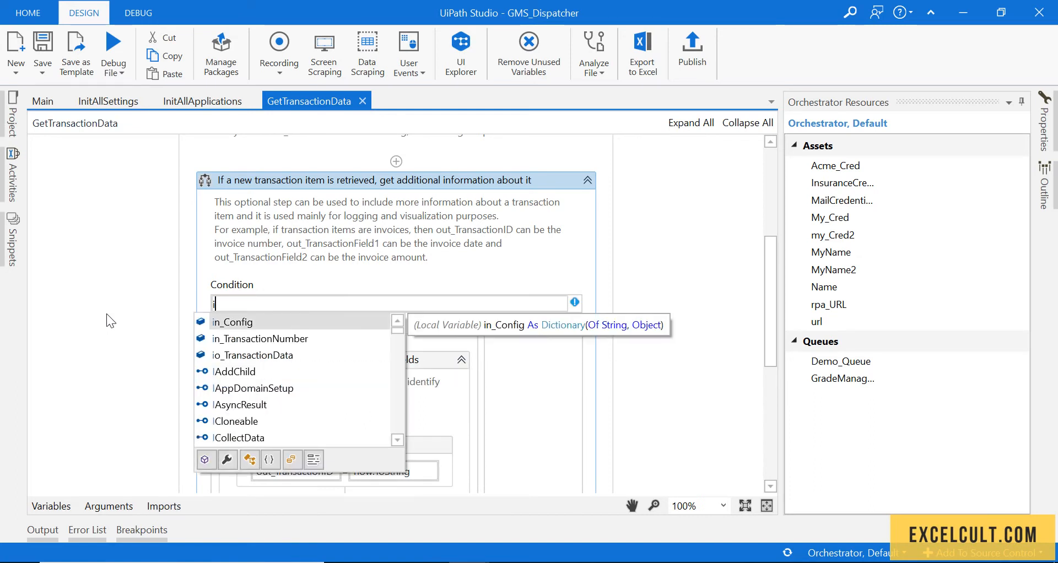
type("i")
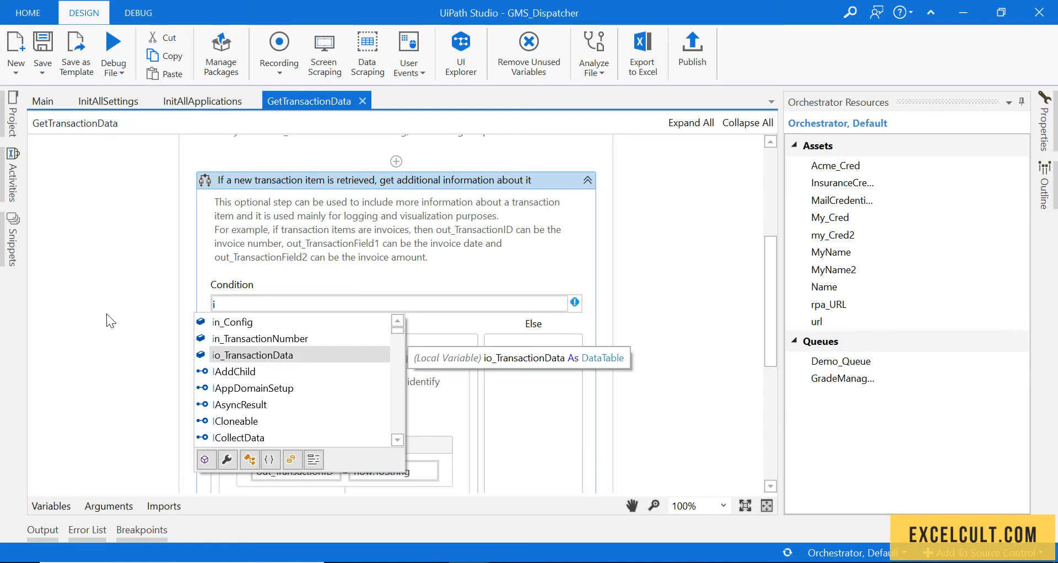
left_click(260, 338)
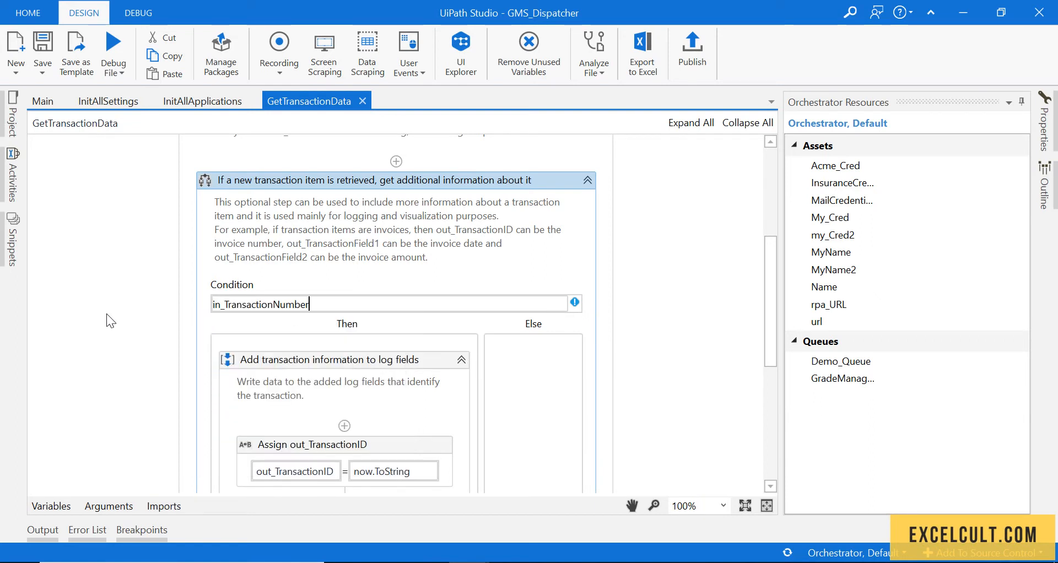
type("<")
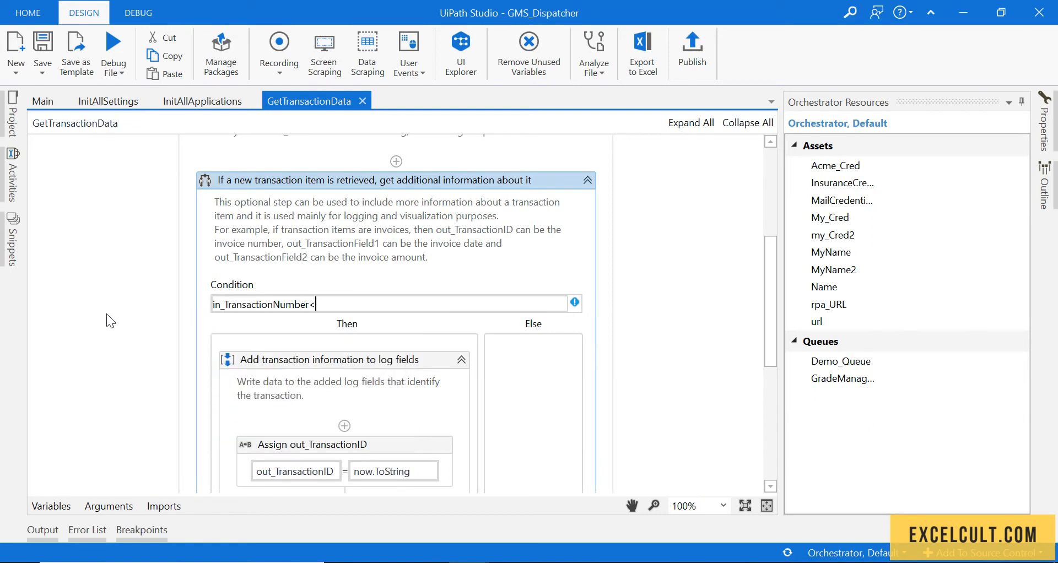
type("=i")
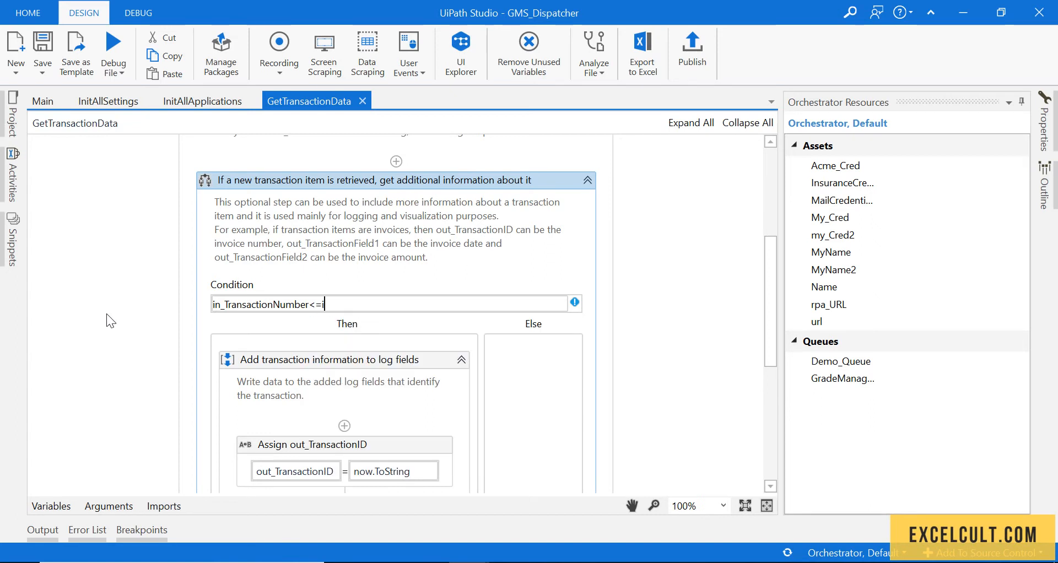
type("io_TransactionData")
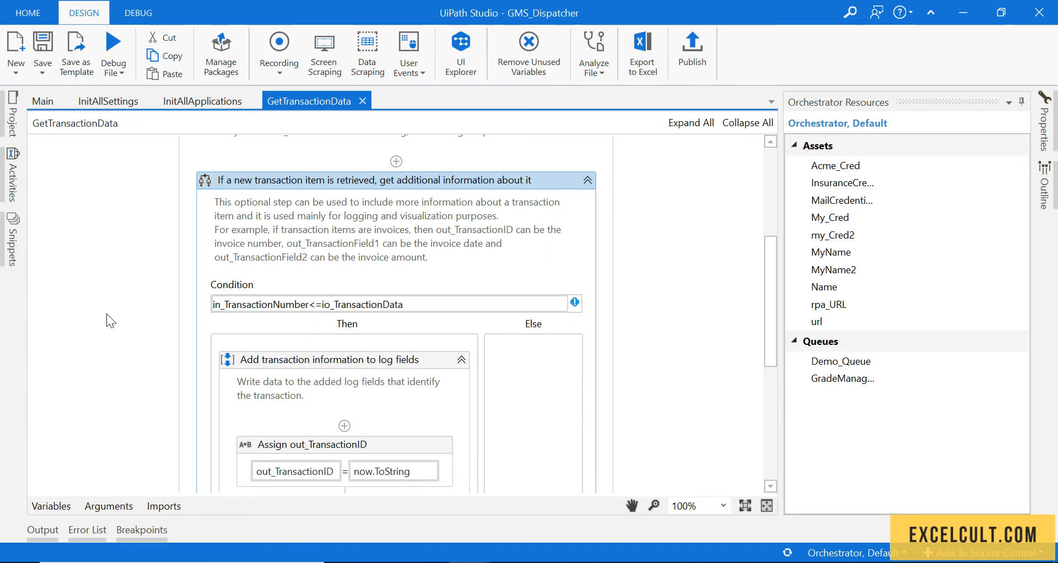
type(".Rows.")
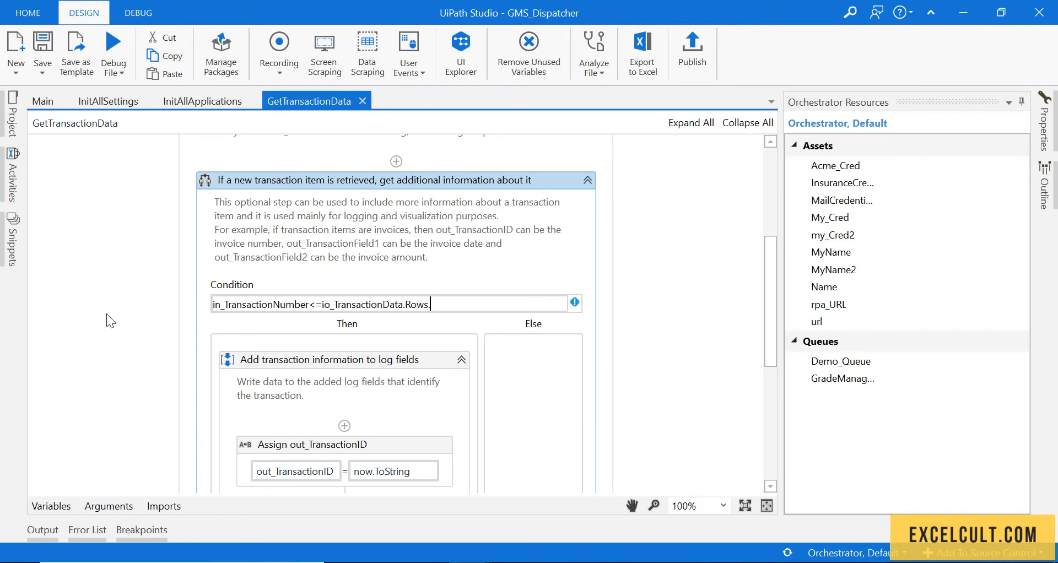
type("Count")
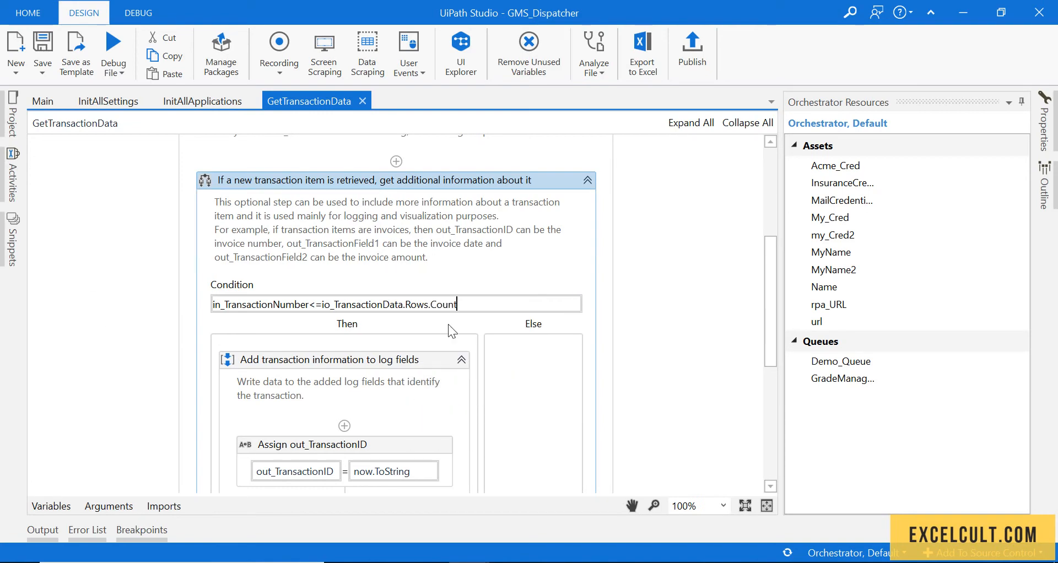
scroll("down", 3)
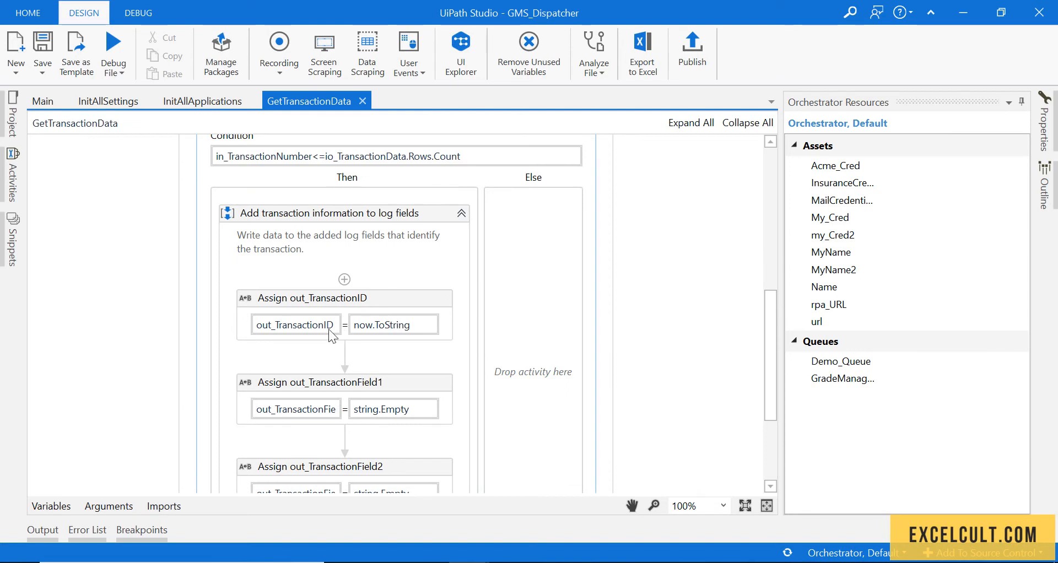
- Add an Assign in the Then branch setting out_TransactionItem to io_TransactionData(in_TransactionNumber-1)
left_click(344, 382)
type("read")
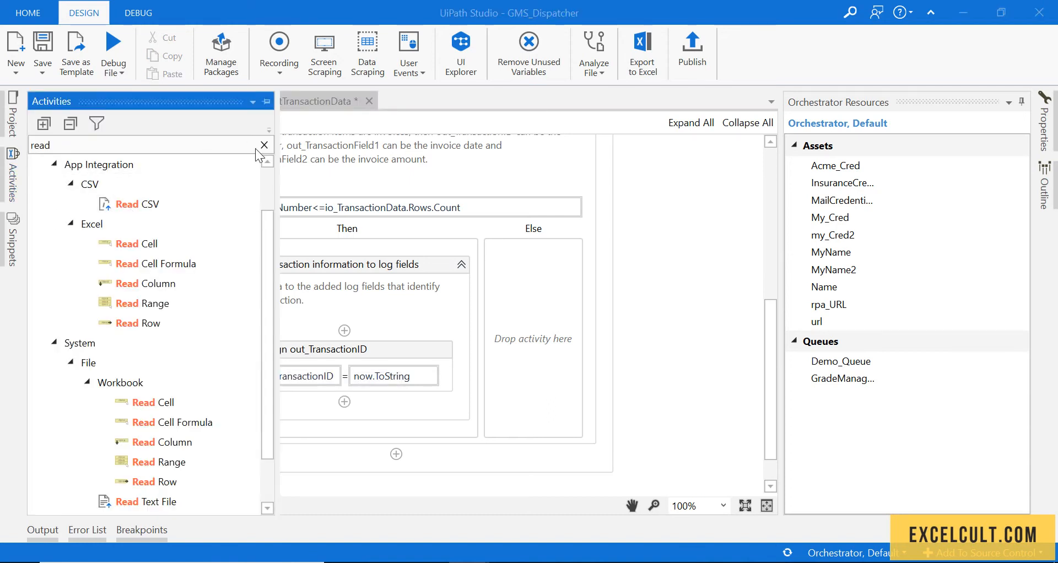
left_click(263, 144)
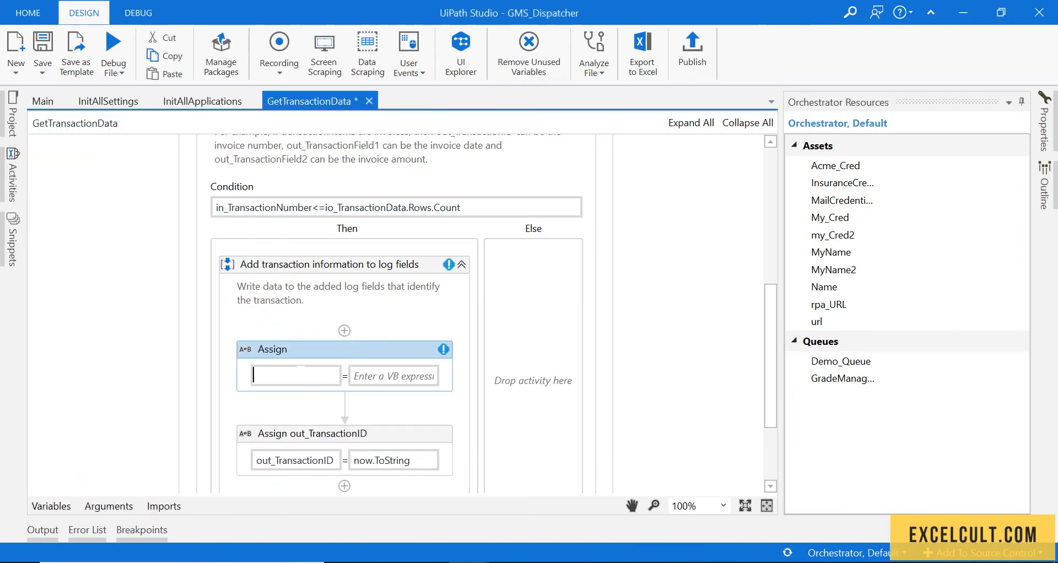
type("out_TransactionIte")
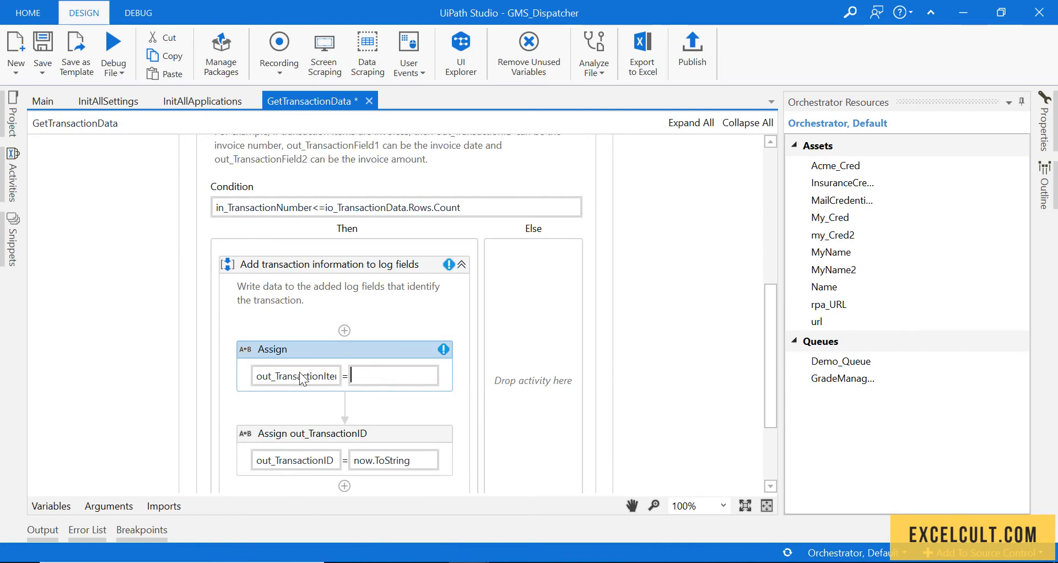
type("i")
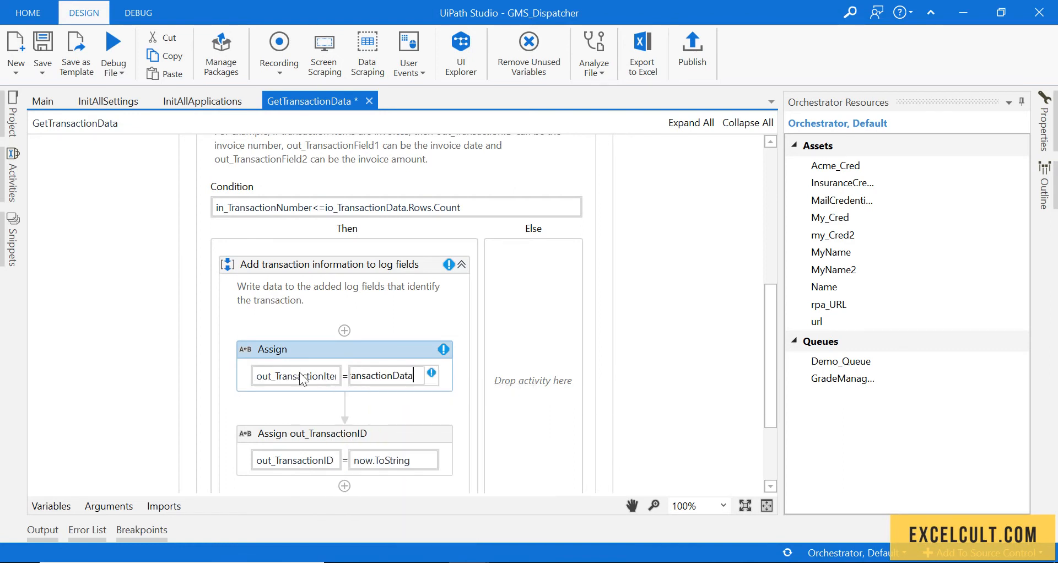
type("()")
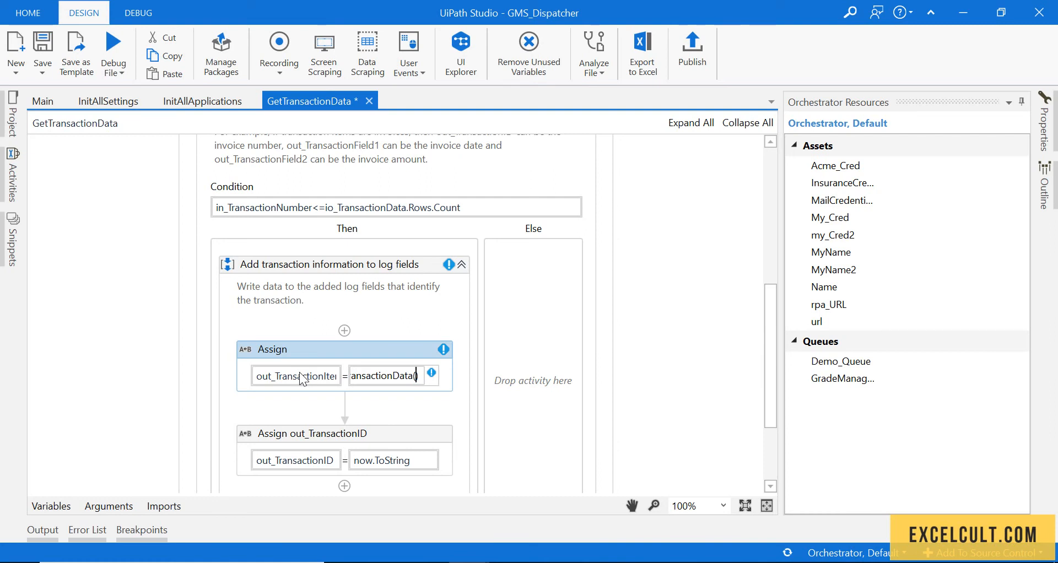
type("(in")
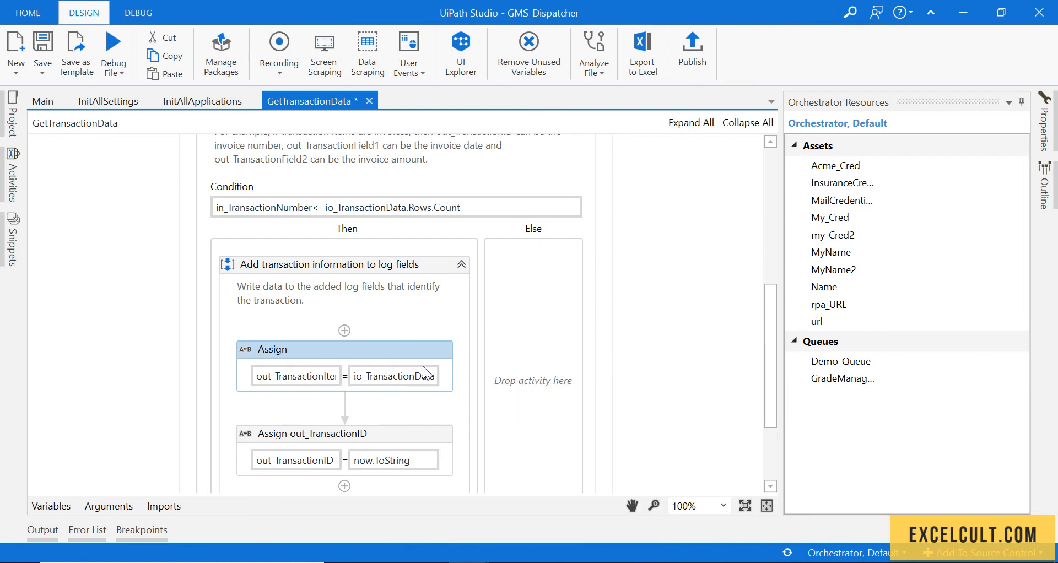
mouse_move(404, 378)
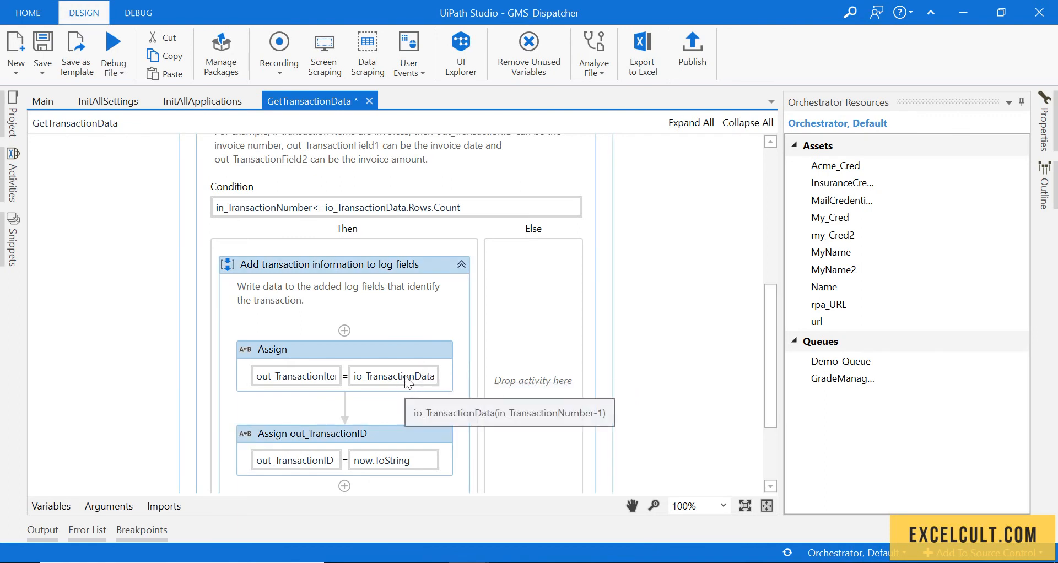
left_click(42, 101)
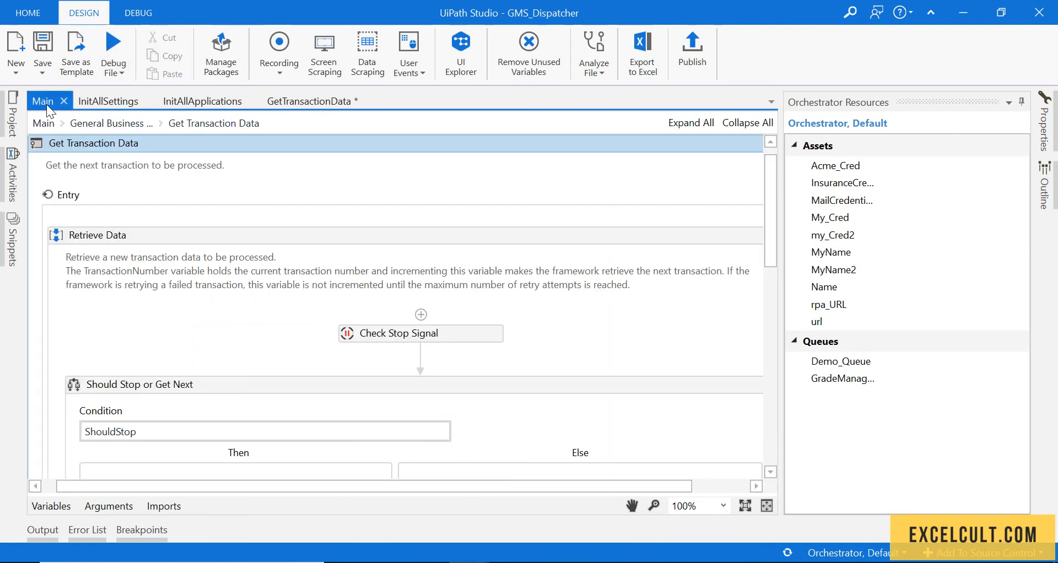
- Review Main's variables and the in_TransactionNumber binding passed to GetTransactionData
left_click(51, 506)
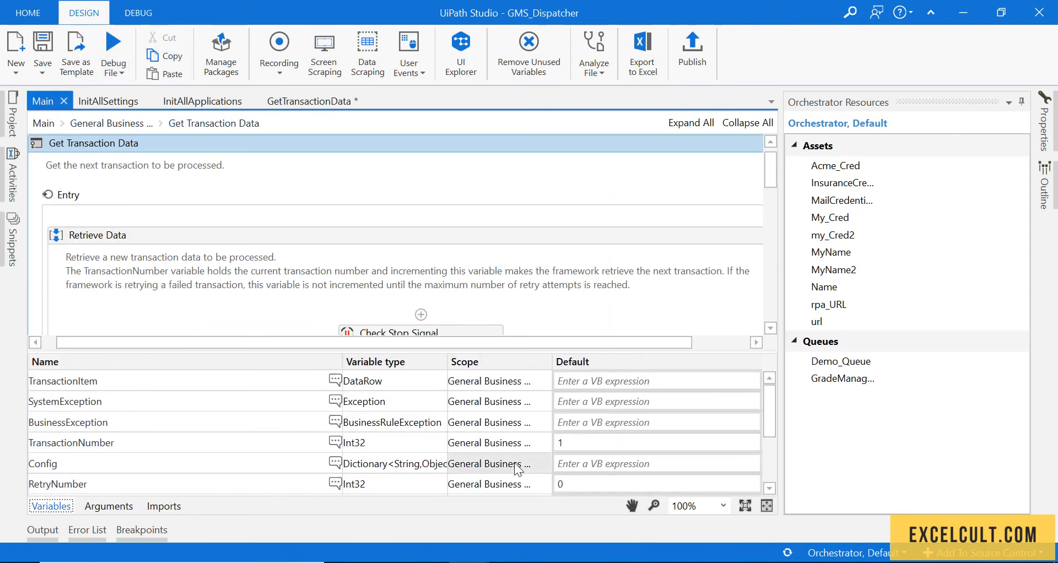
scroll("down", 3)
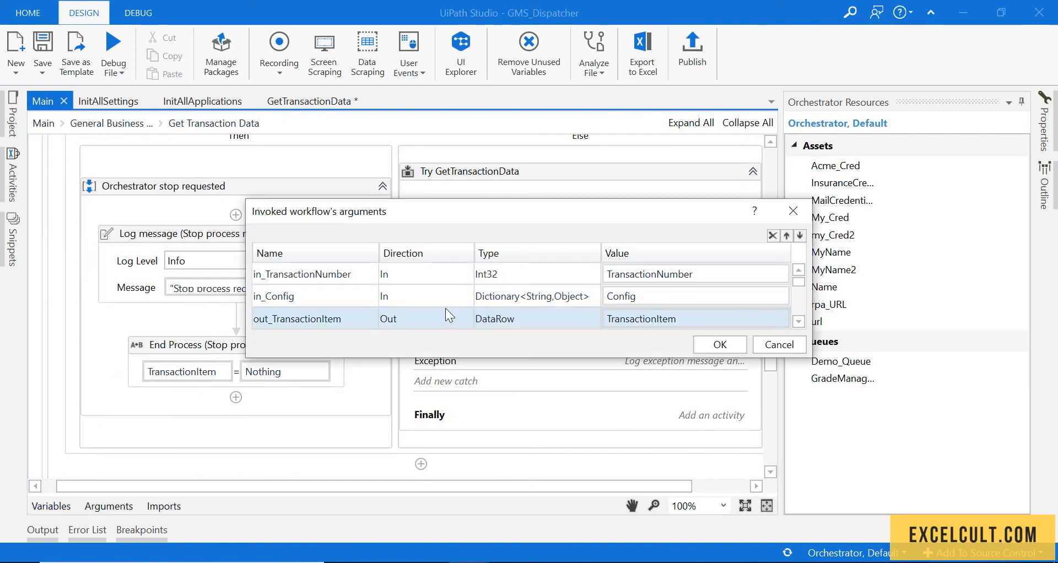
left_click(302, 274)
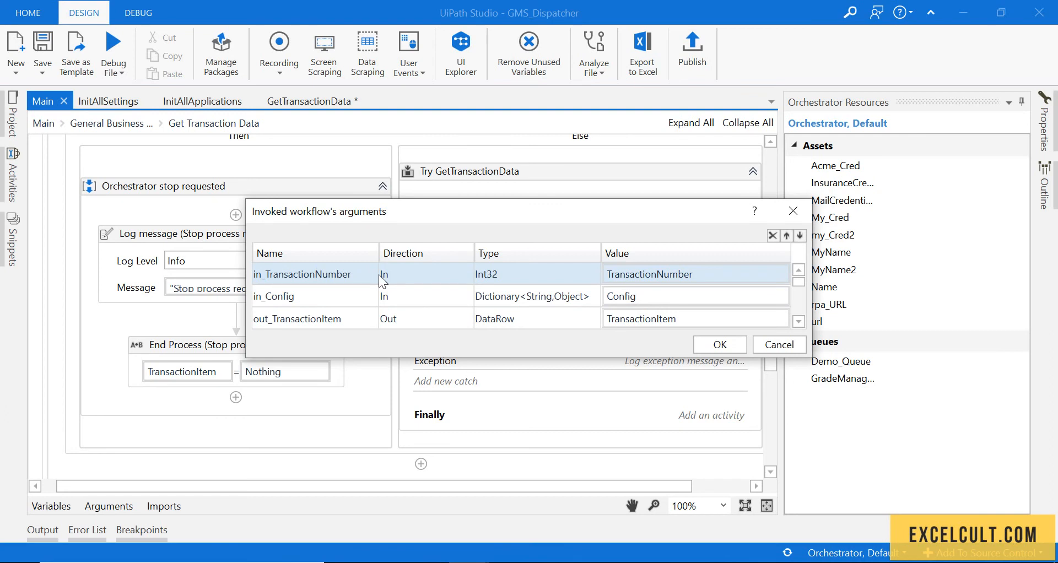
left_click(718, 344)
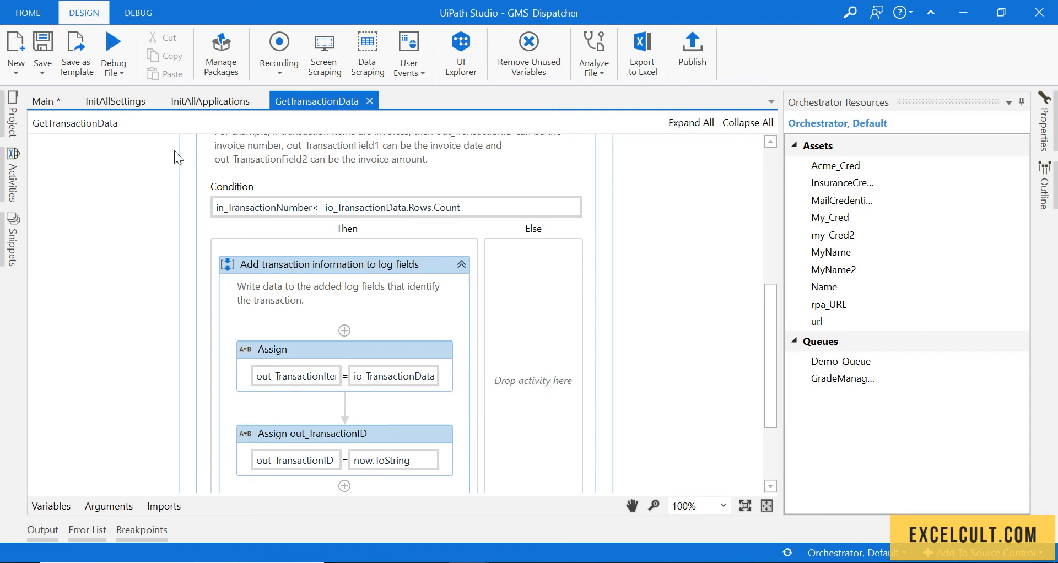
- Return to Main and reopen its Get Transaction Data state showing the stop-request branch
left_click(43, 100)
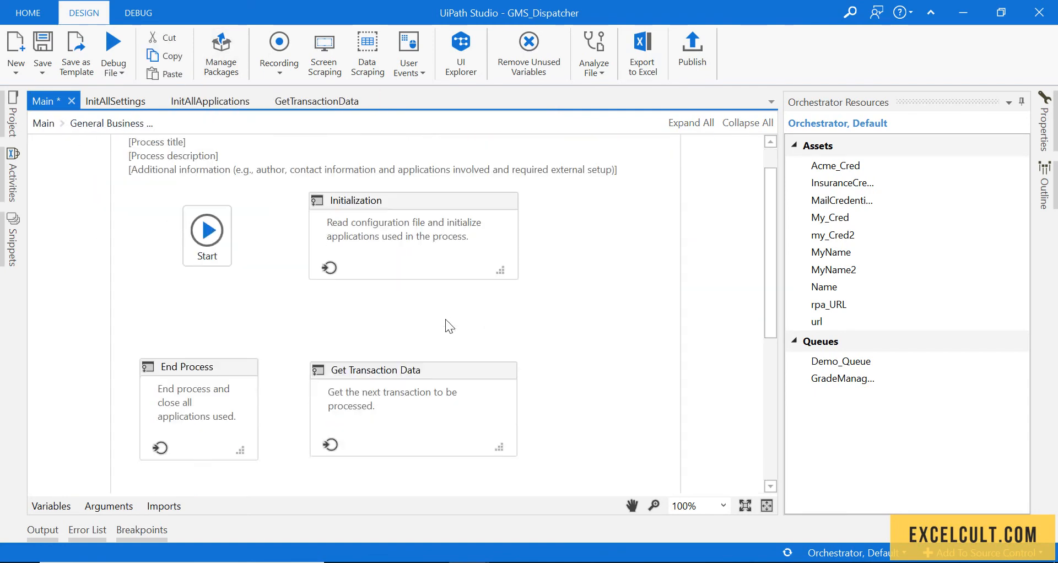
scroll("down", 3)
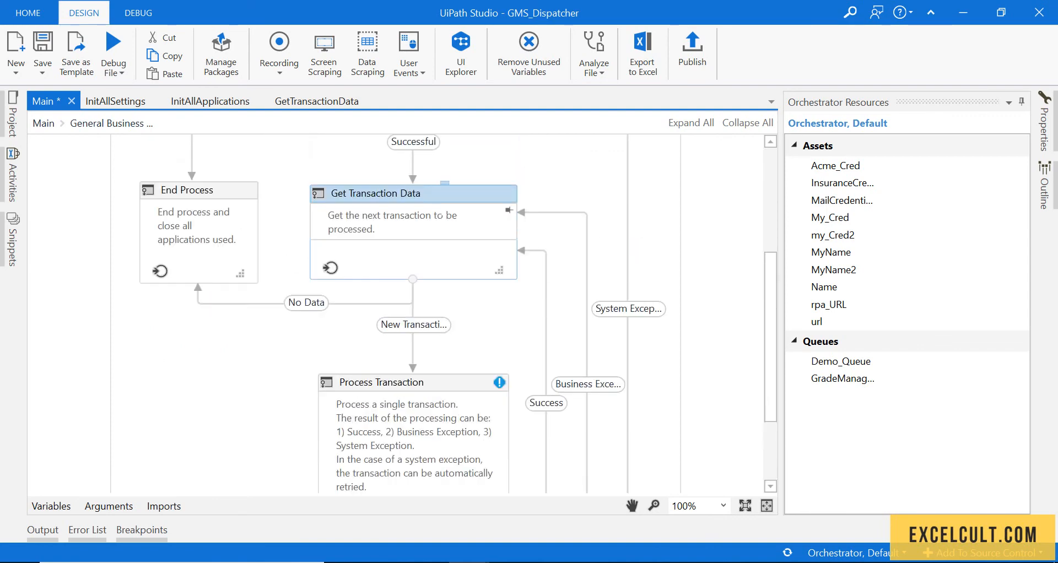
mouse_move(419, 391)
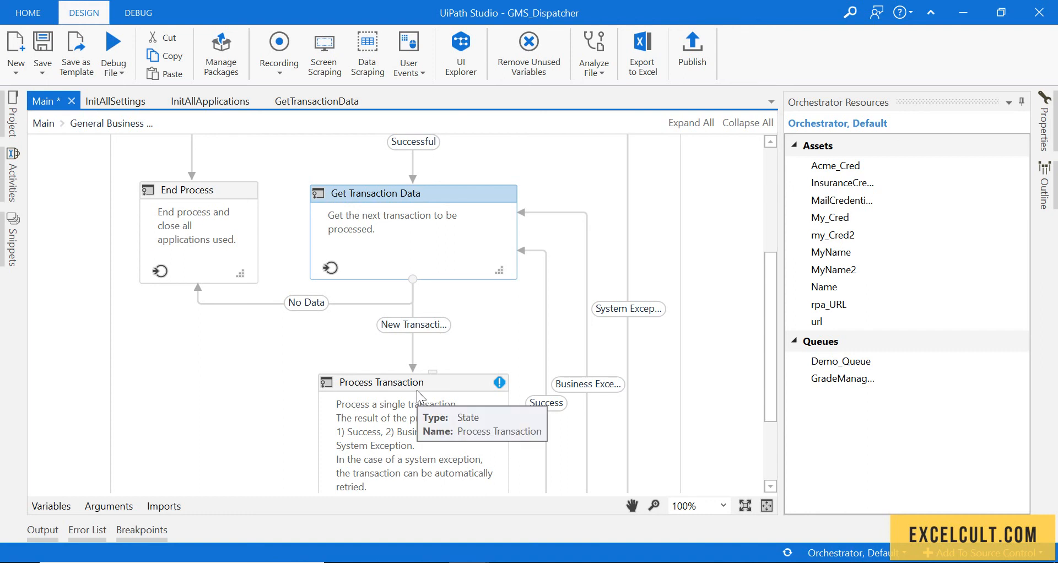
mouse_move(611, 204)
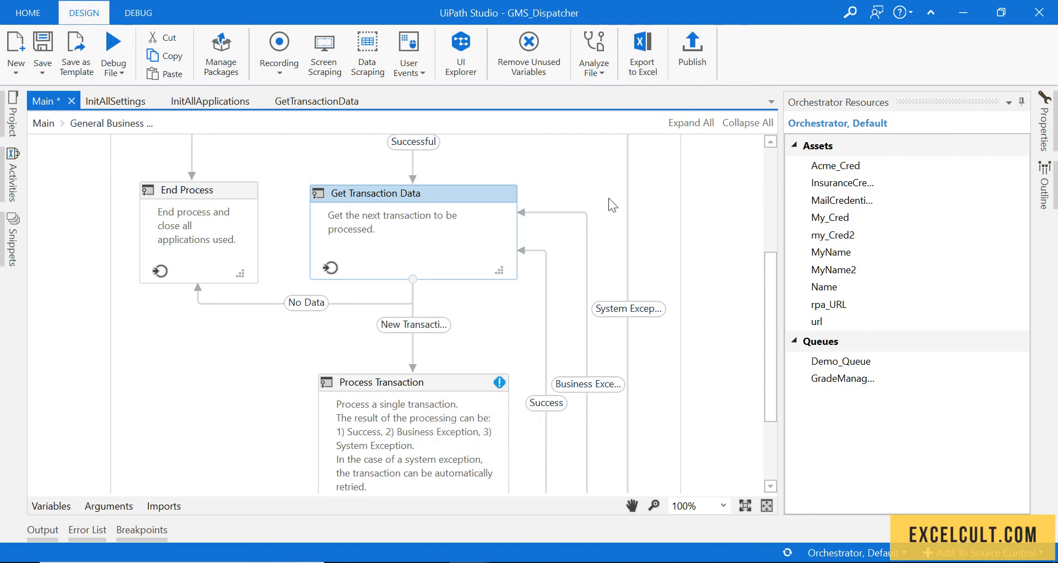
left_click(317, 101)
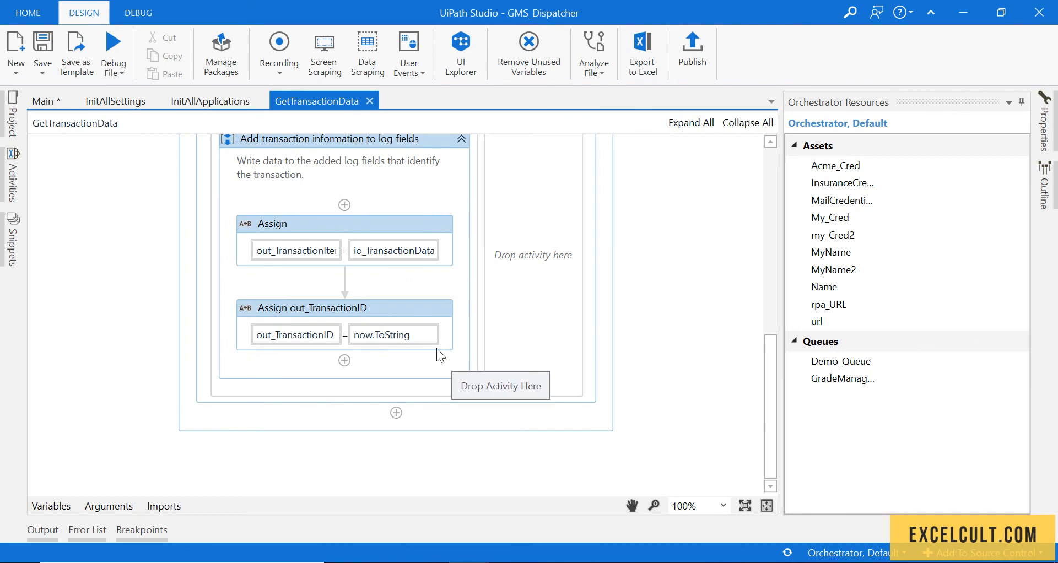
left_click(43, 101)
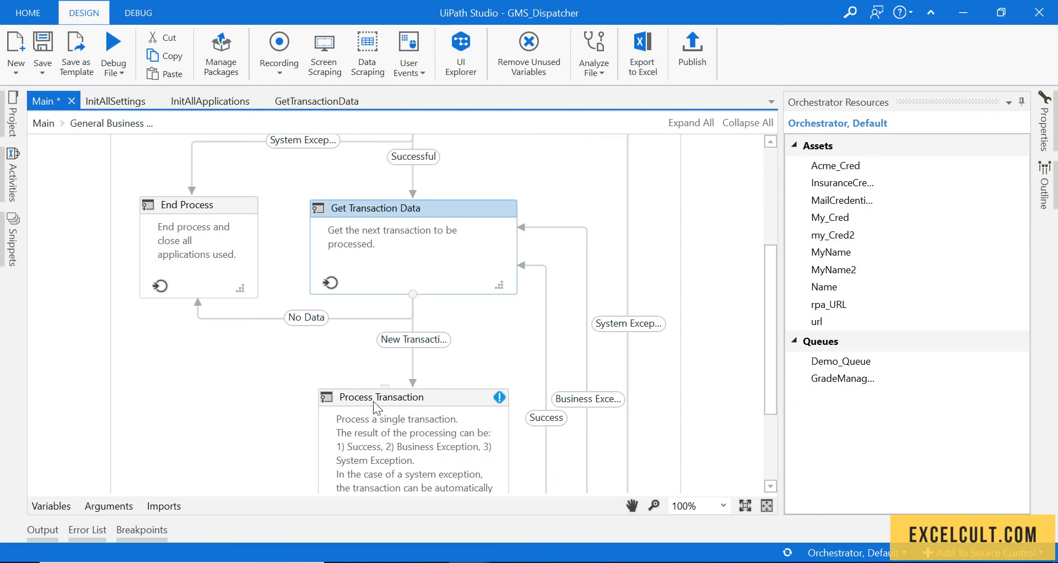
mouse_move(473, 384)
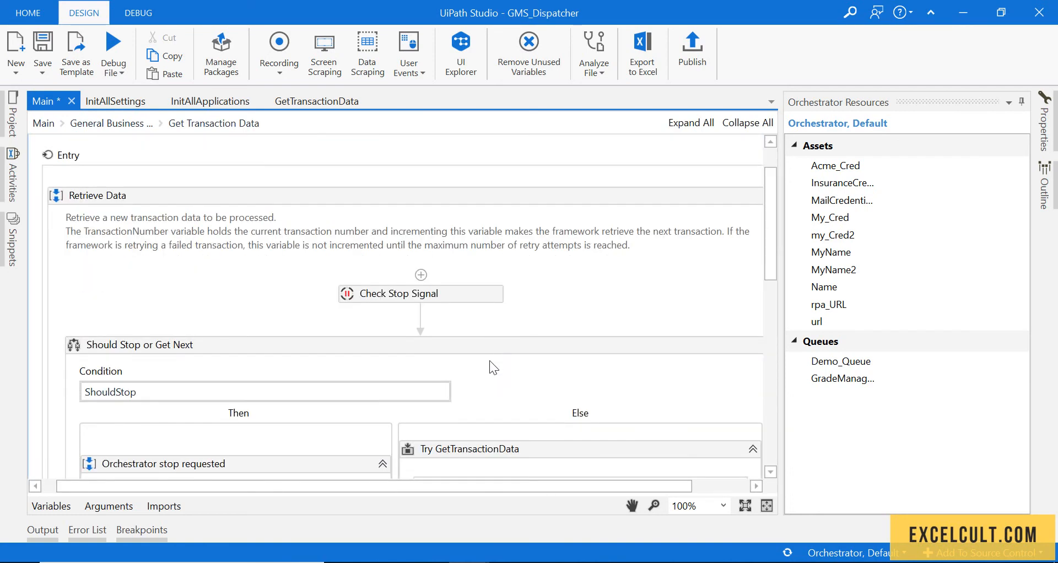
scroll("down", 3)
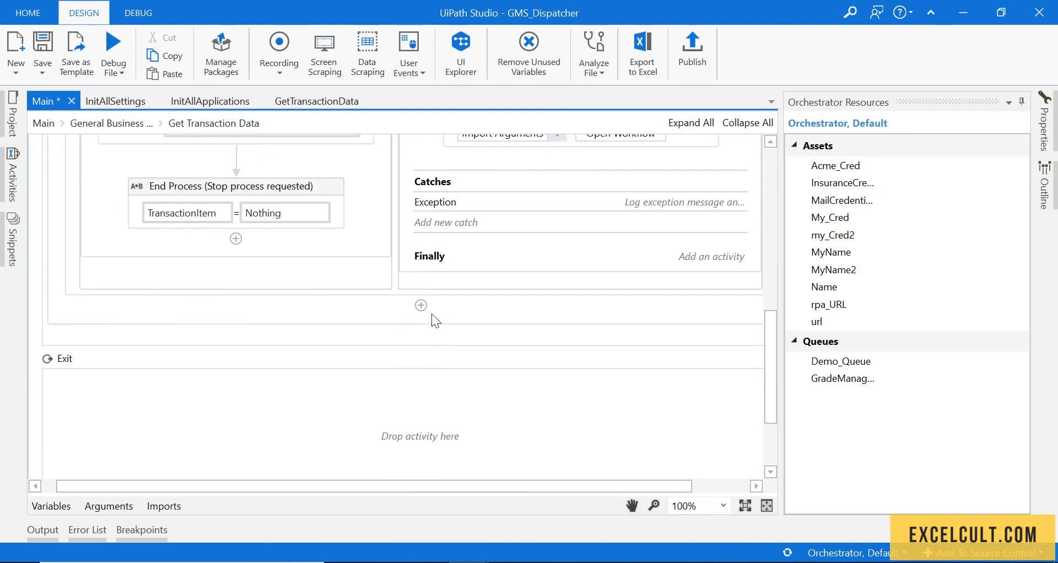